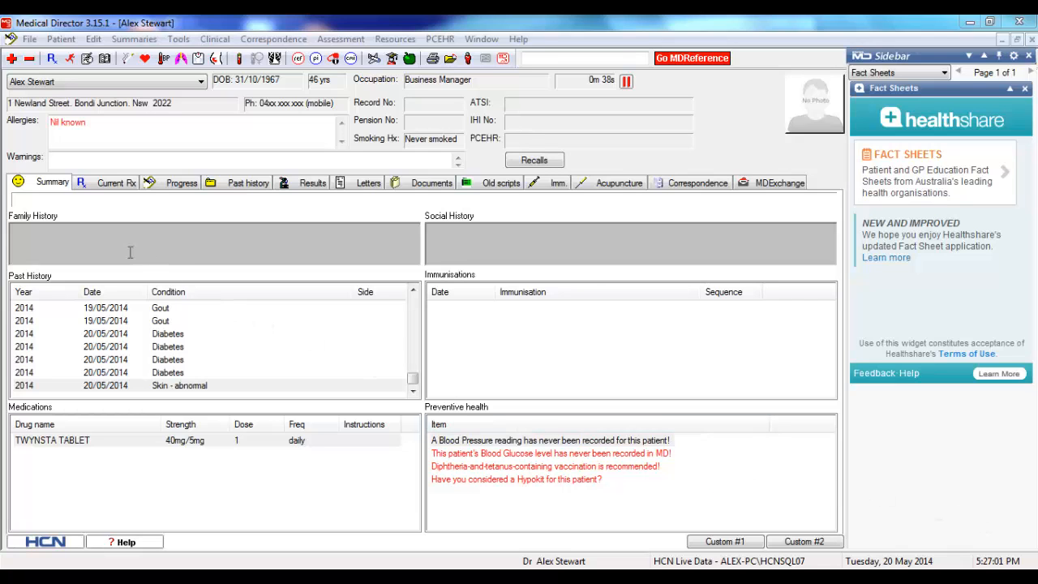
Start a new prescription and search KEF to pick Keflex capsules.
left_click(50, 59)
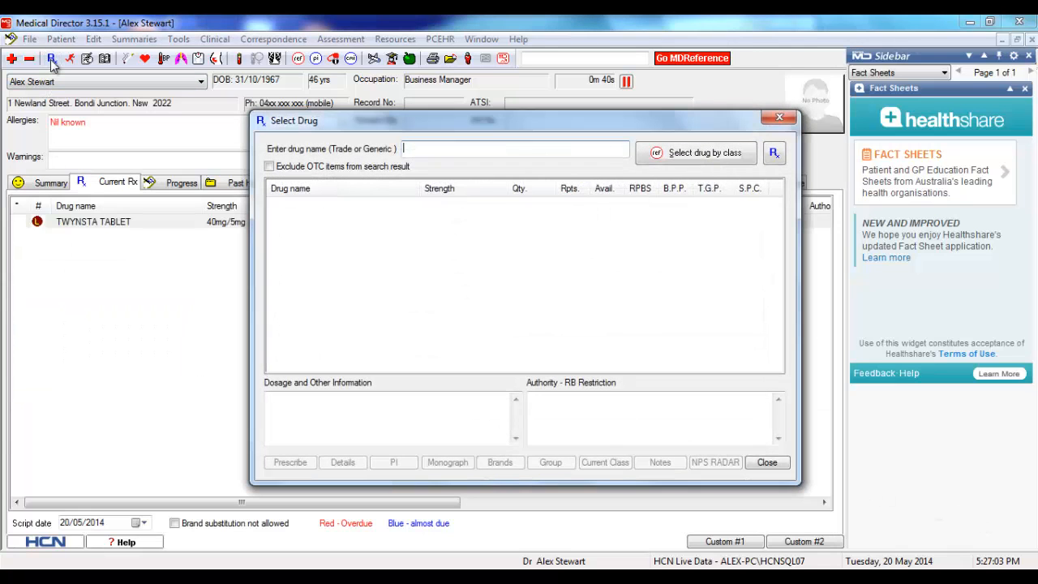
type("KEF")
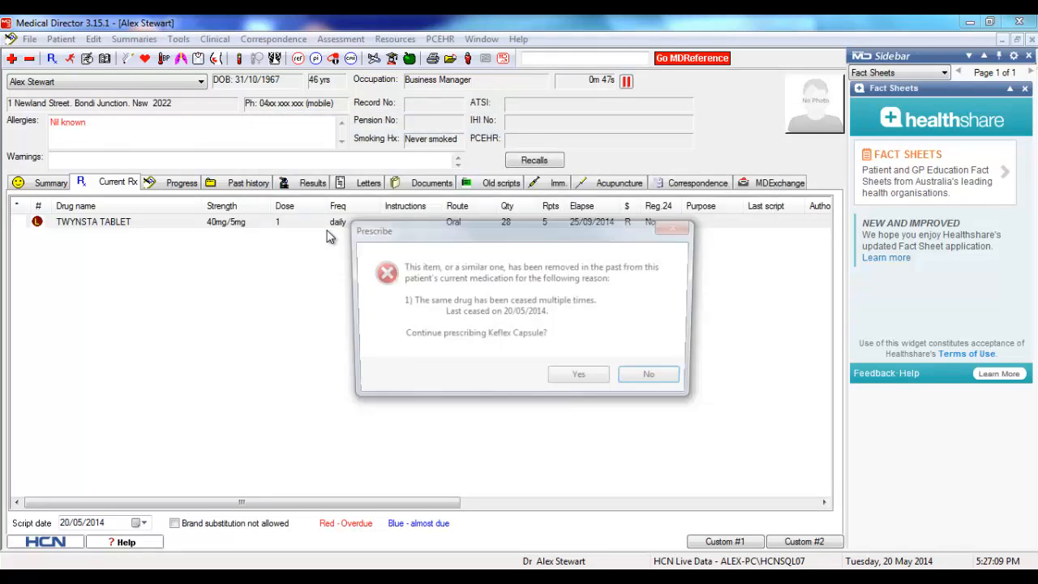
Continue past the ceased warning and set the dose to one capsule four times a day.
left_click(577, 373)
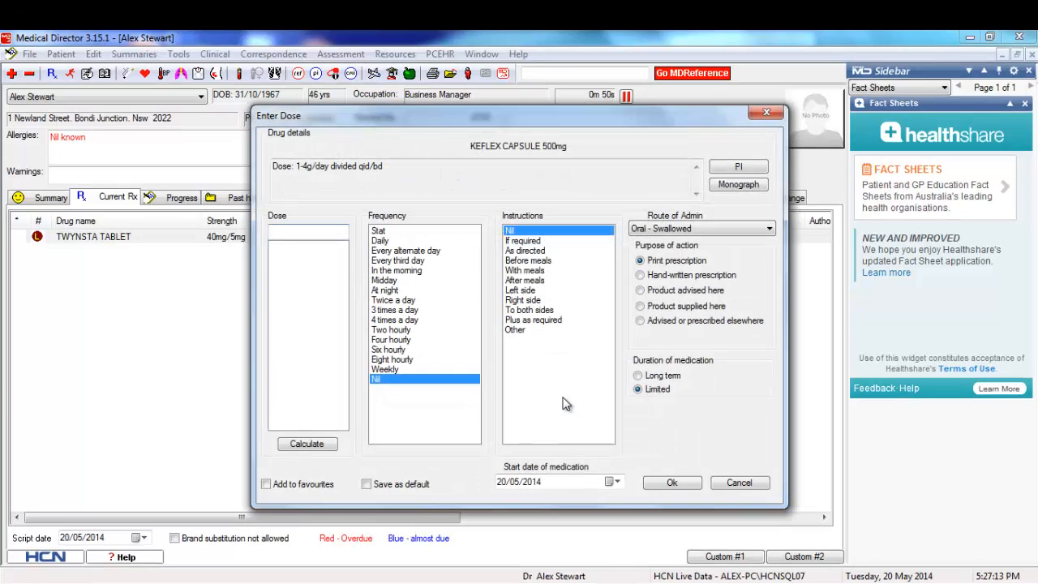
left_click(394, 320)
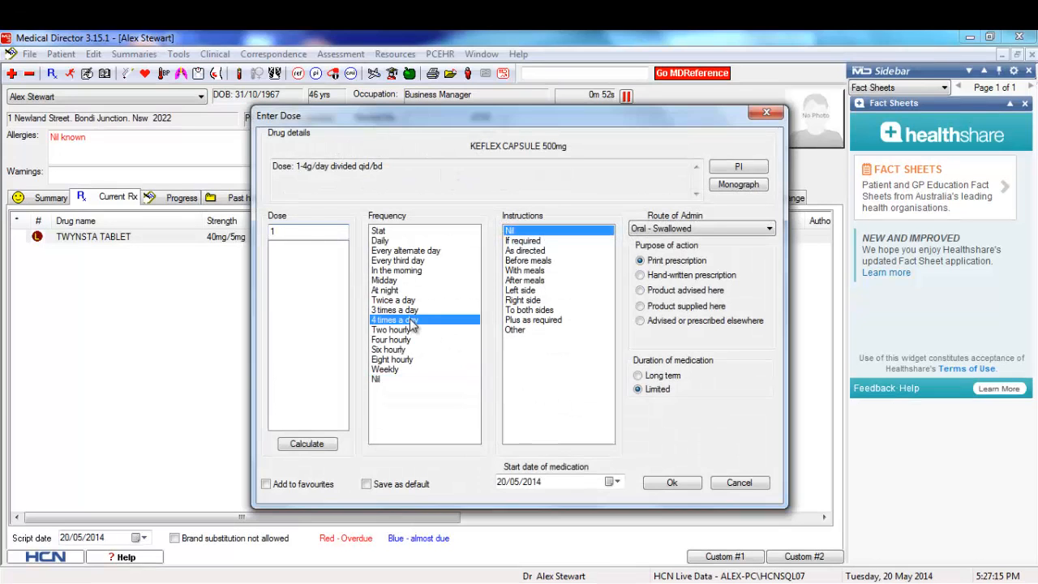
left_click(672, 484)
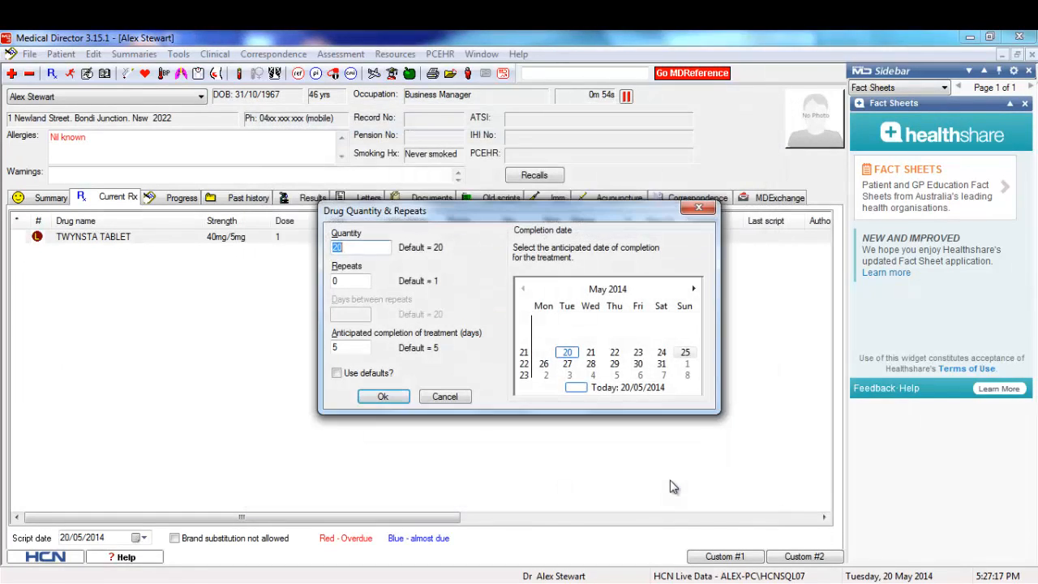
left_click(383, 396)
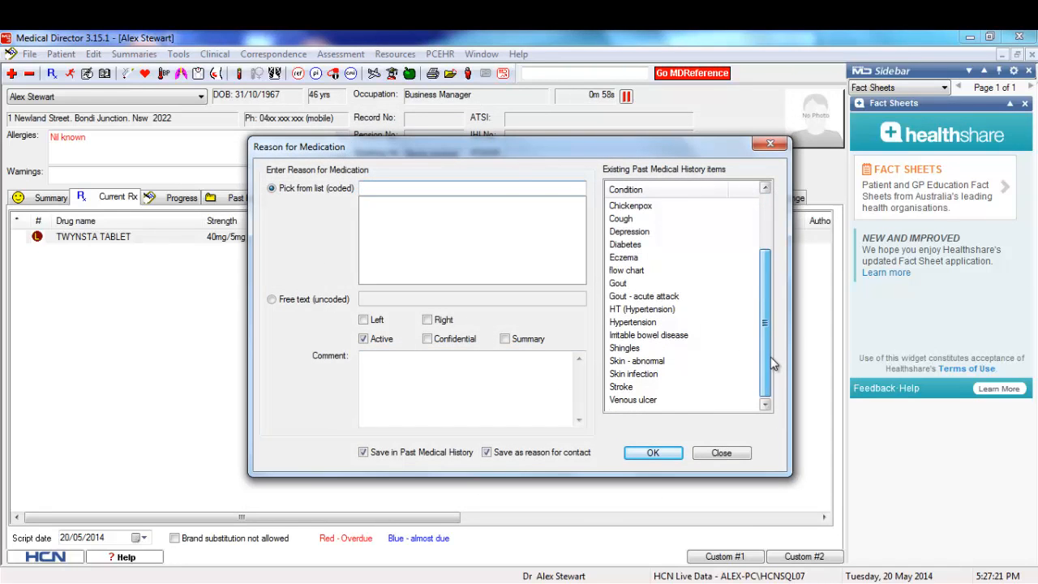
Record skin infection as the reason and add Keflex 500mg to current medications.
left_click(632, 373)
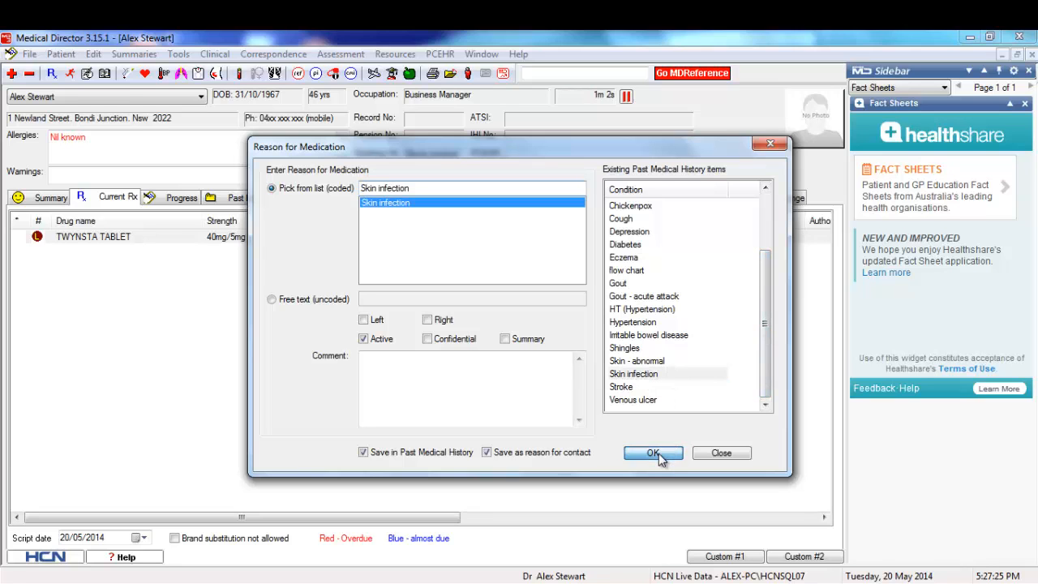
left_click(652, 452)
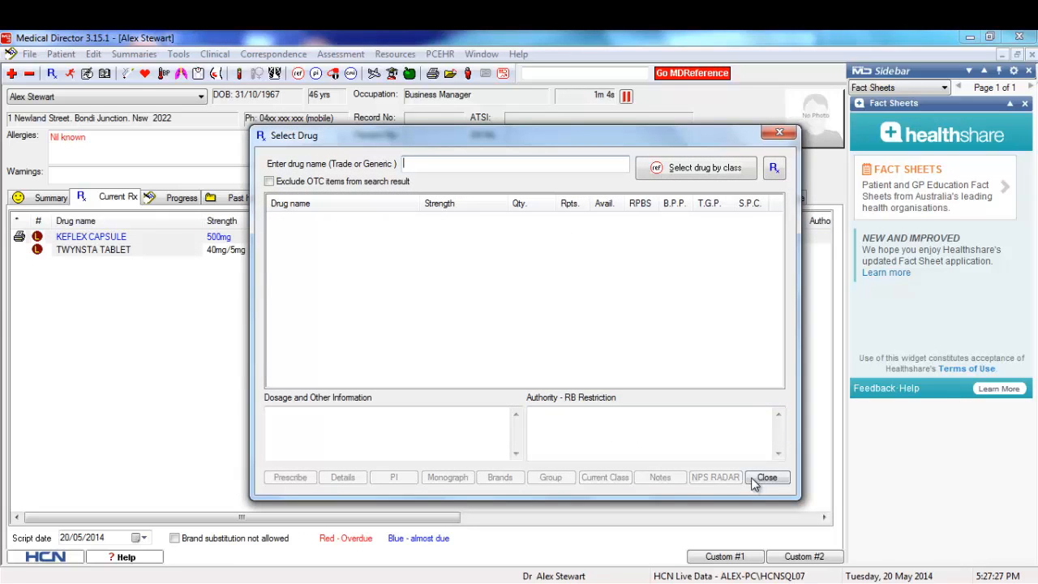
left_click(766, 477)
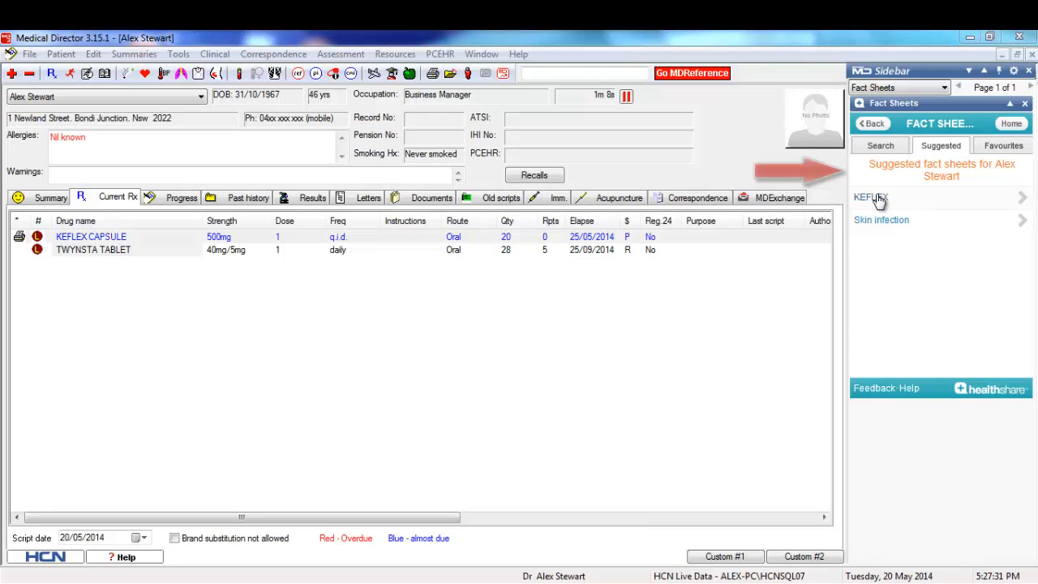
Select the suggested Keflex fact sheet and view its document.
left_click(868, 198)
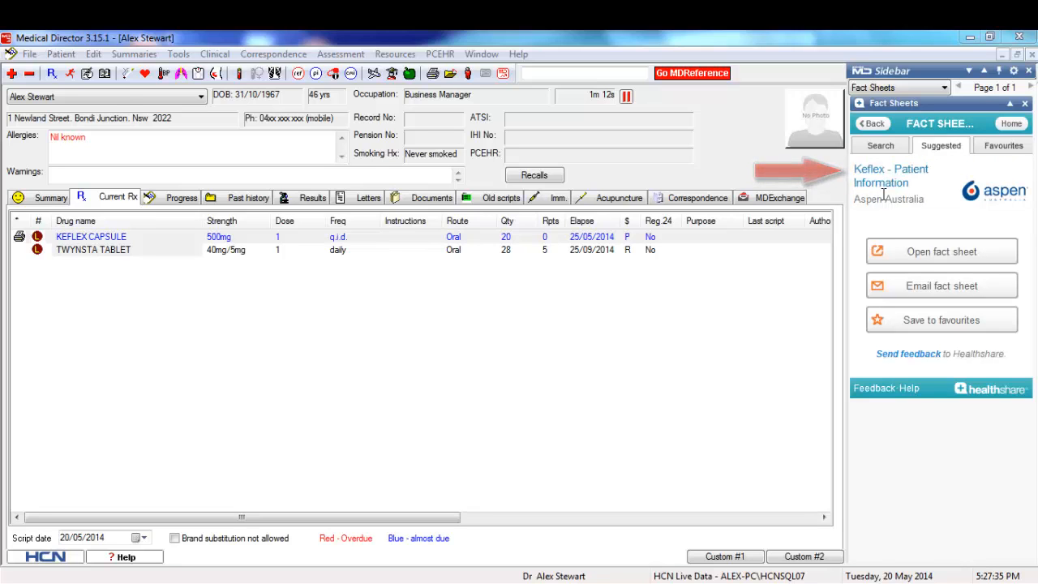
left_click(941, 251)
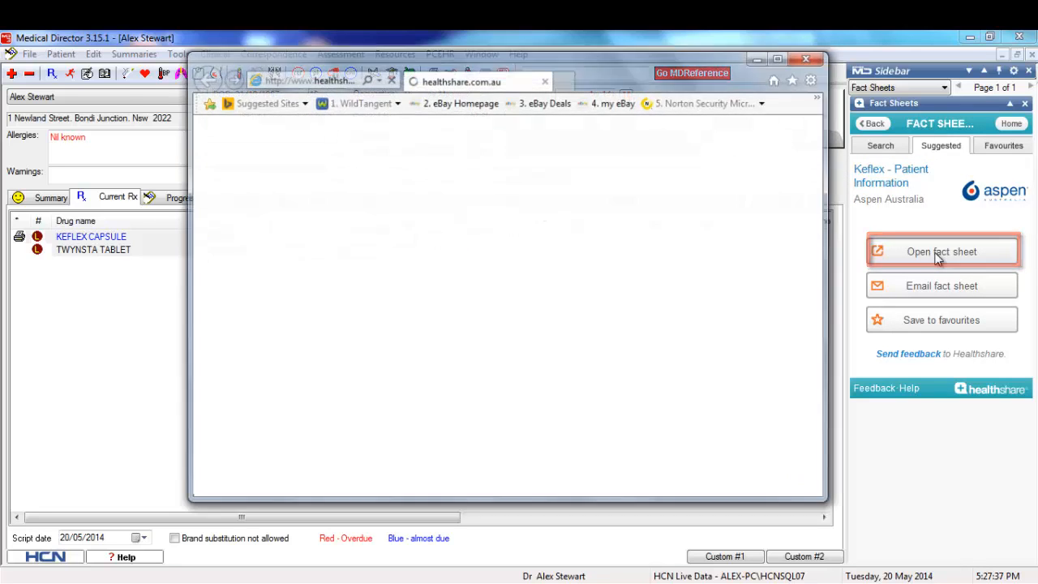
Print the Keflex fact sheet and mark it as printed.
left_click(941, 252)
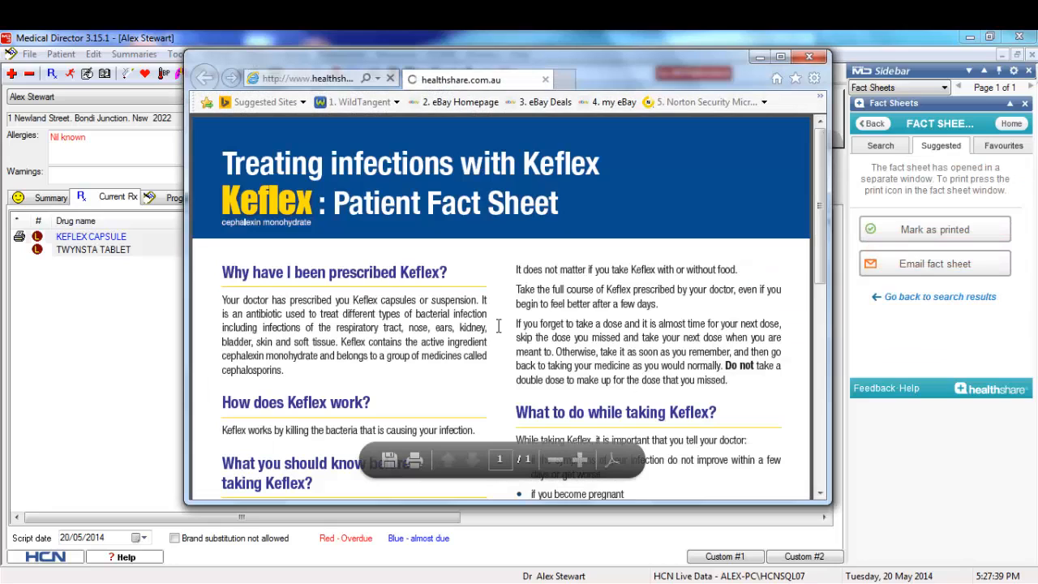
left_click(415, 461)
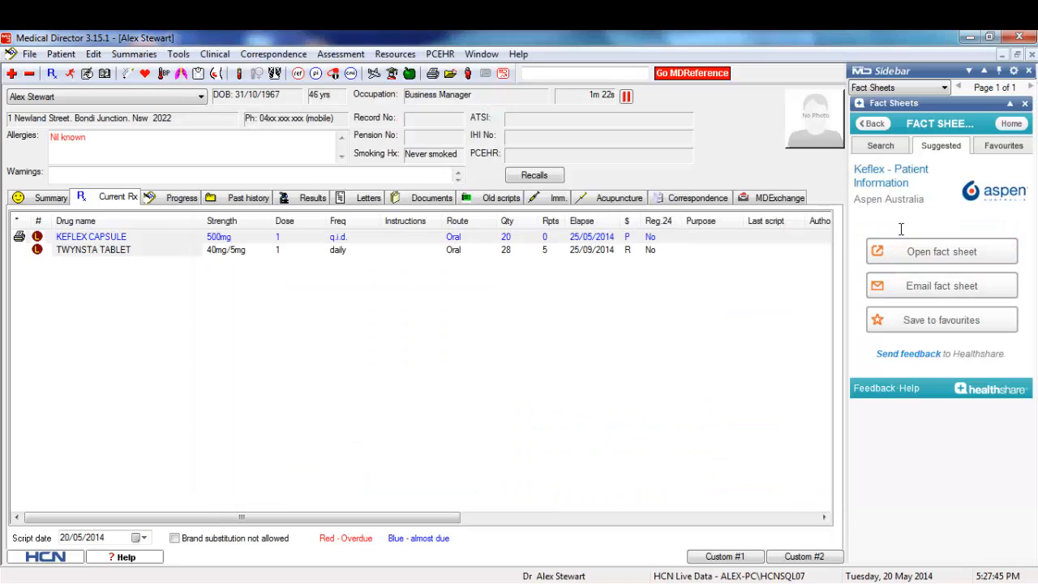
From the progress notes, email the Keflex fact sheet to the patient.
left_click(182, 198)
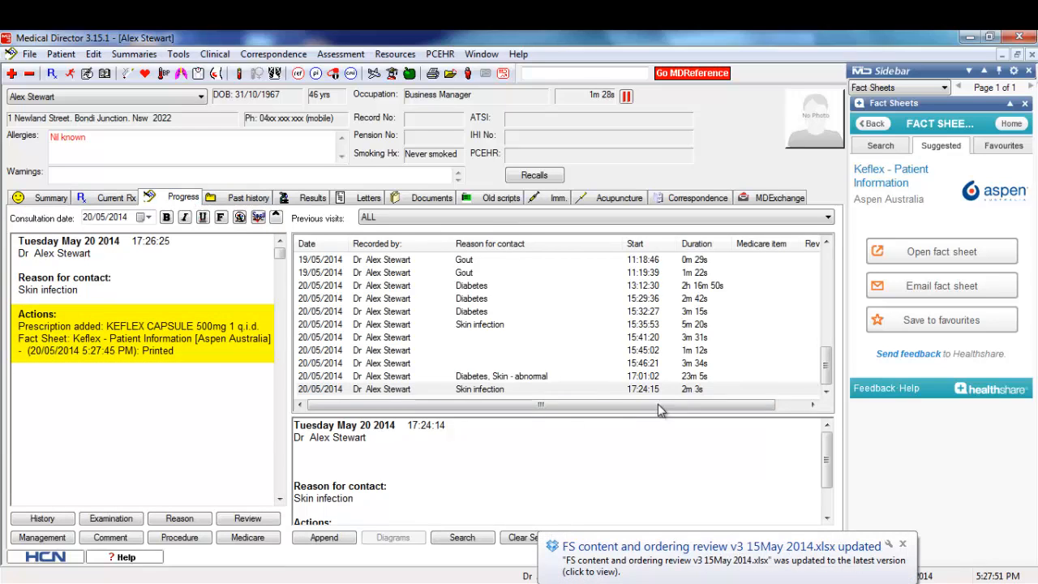
left_click(941, 285)
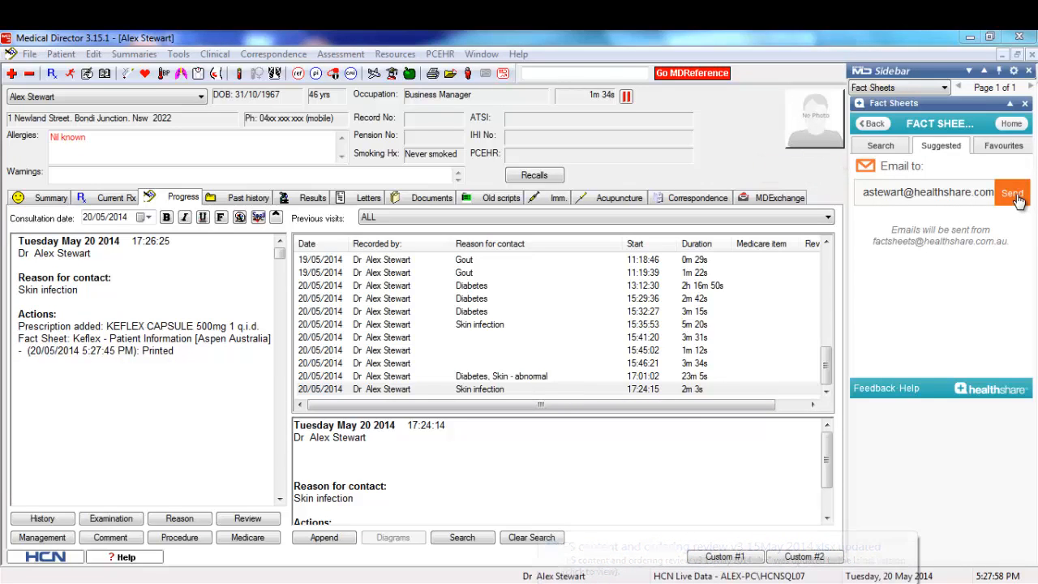
left_click(1012, 191)
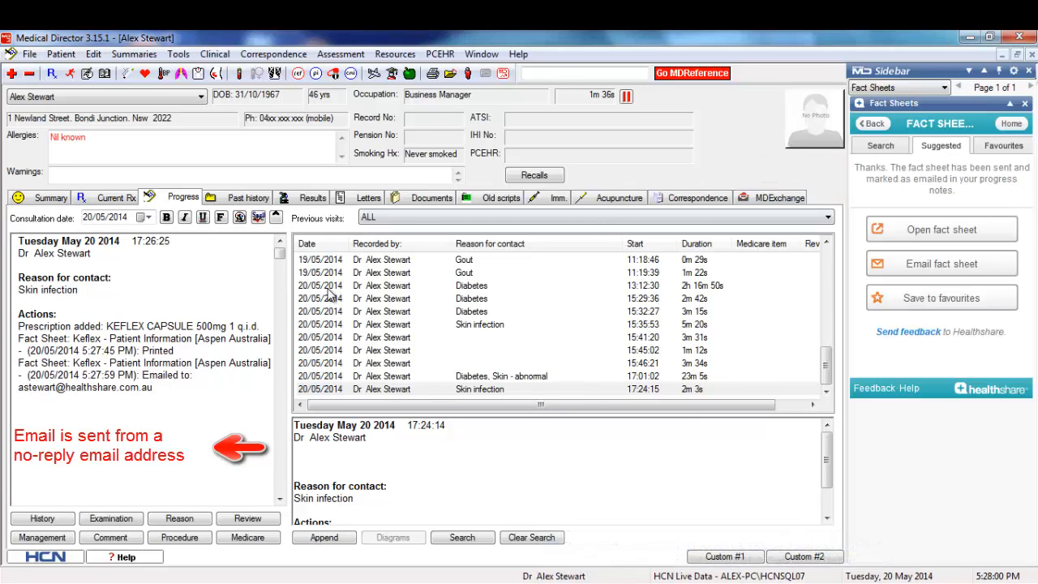